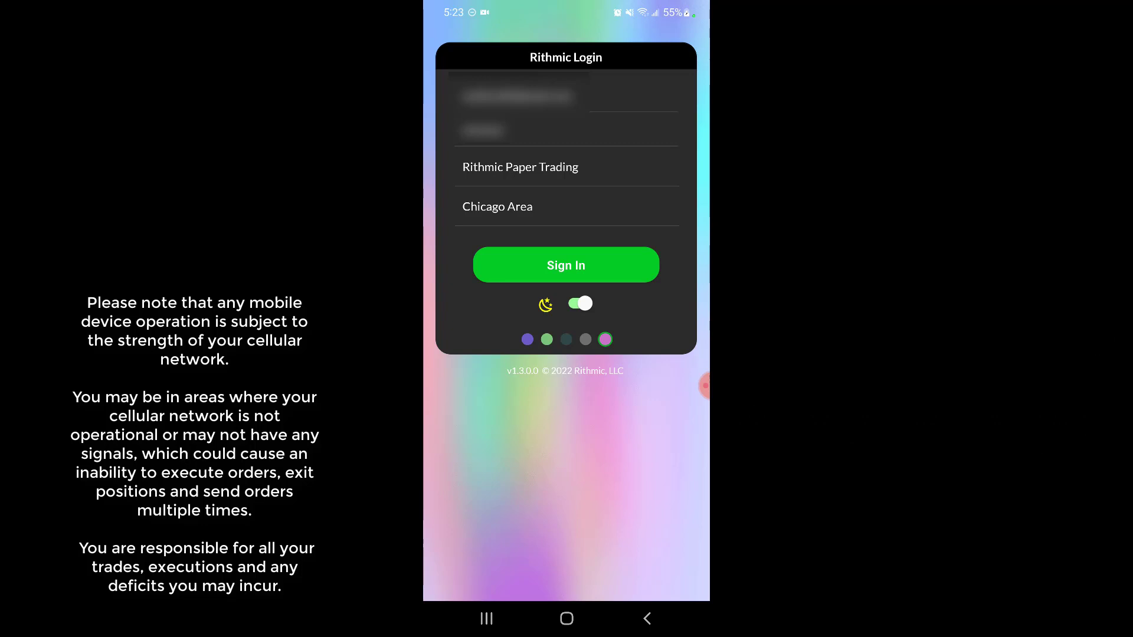
- Try the dark mode switch on the login screen and leave it in light mode
{"action": "left_click", "coordinate": [580, 303]}
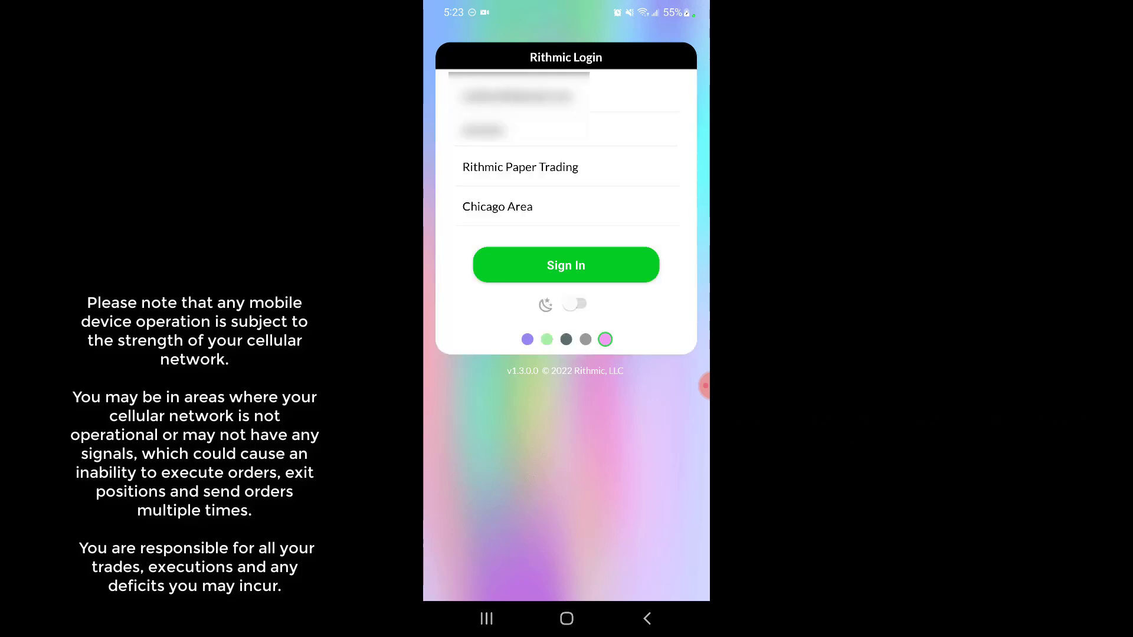
{"action": "left_click", "coordinate": [580, 303]}
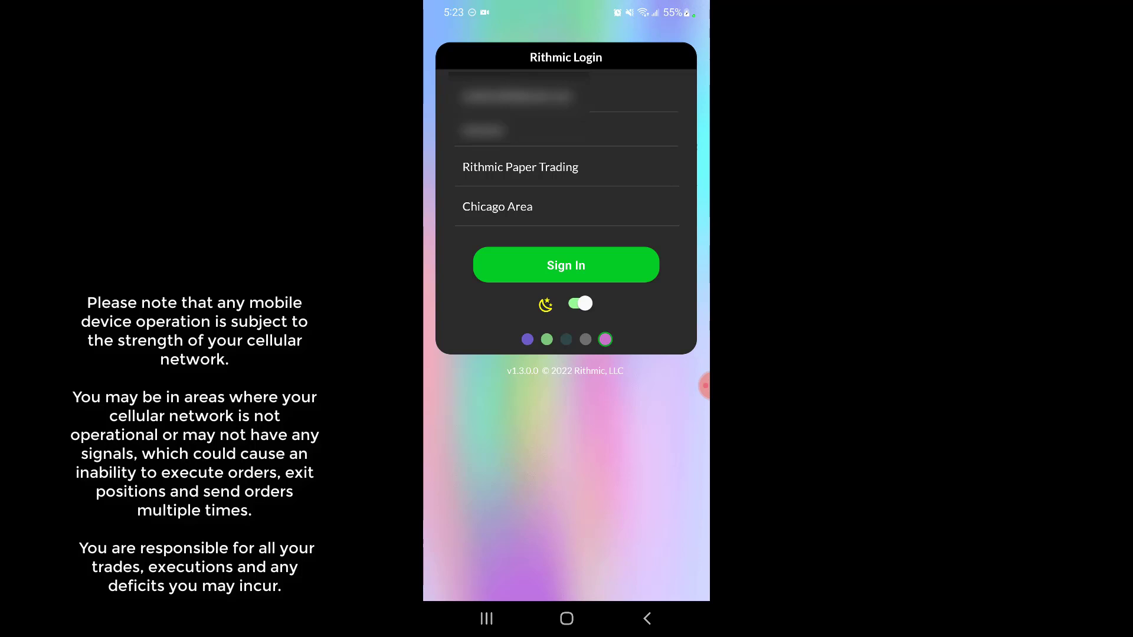
{"action": "left_click", "coordinate": [580, 303]}
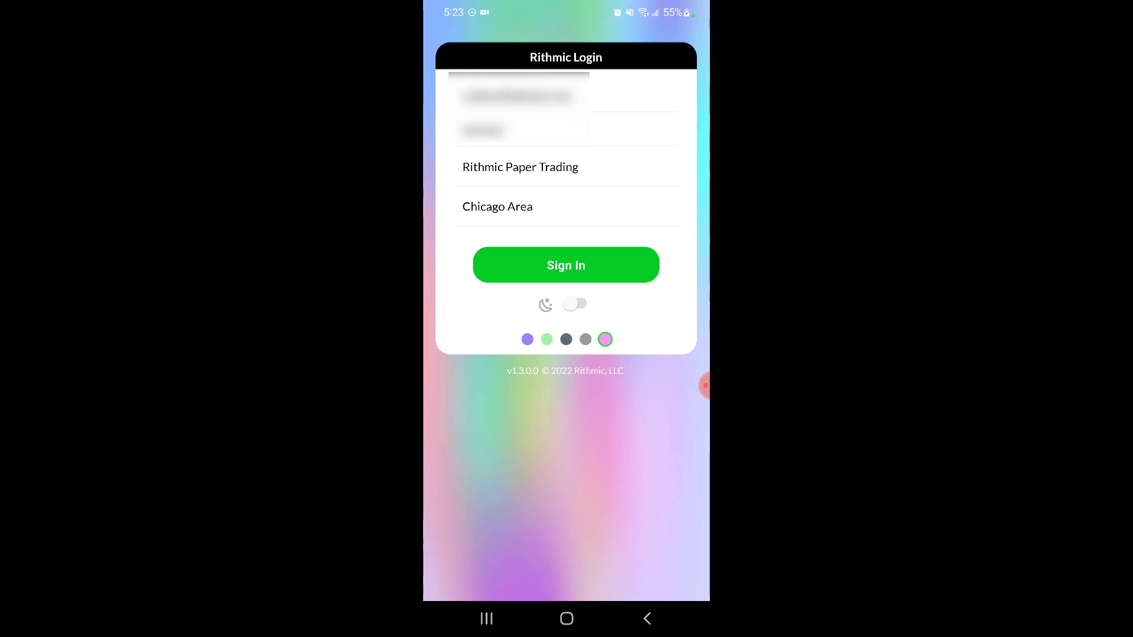
- Preview green, multicolour and dark slate login backgrounds, then keep the purple one
{"action": "left_click", "coordinate": [546, 340]}
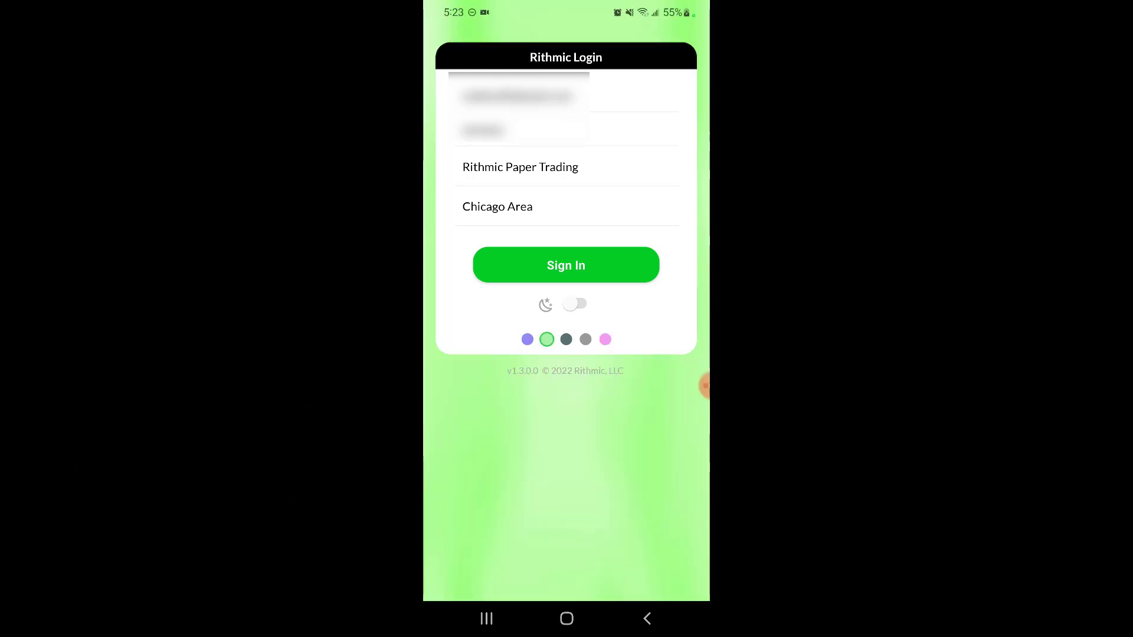
{"action": "left_click", "coordinate": [585, 339]}
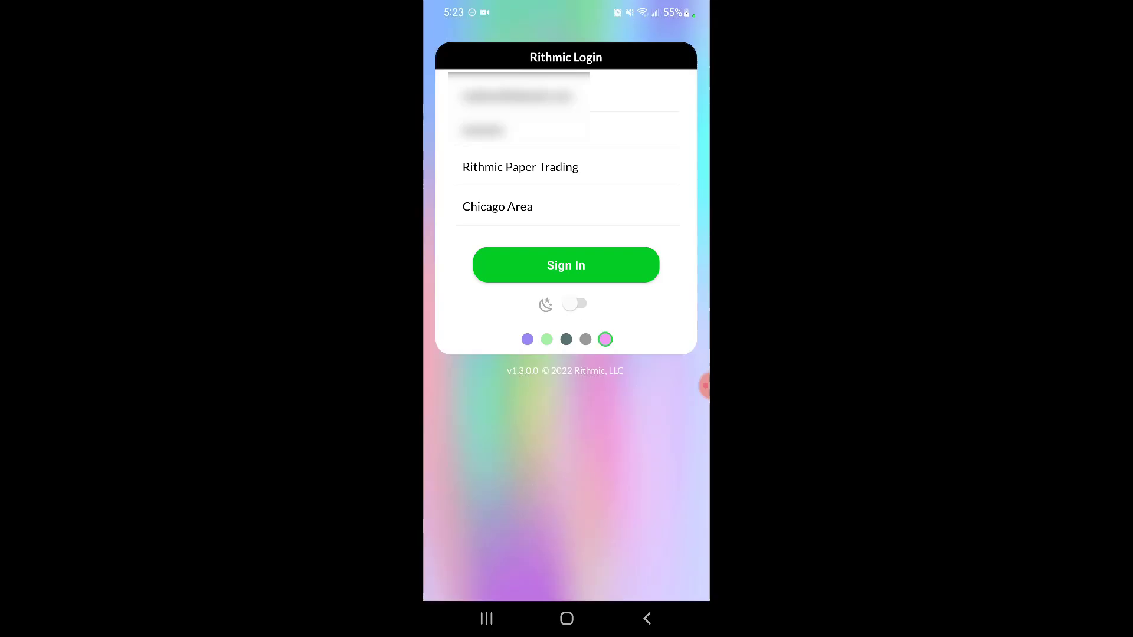
{"action": "left_click", "coordinate": [565, 340]}
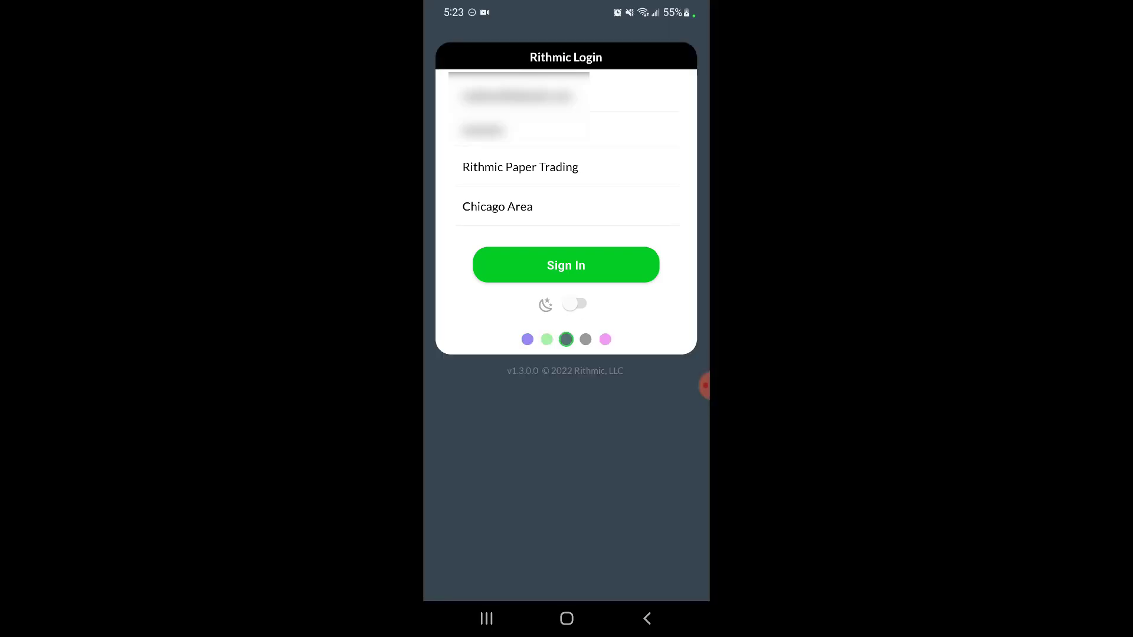
{"action": "left_click", "coordinate": [605, 339]}
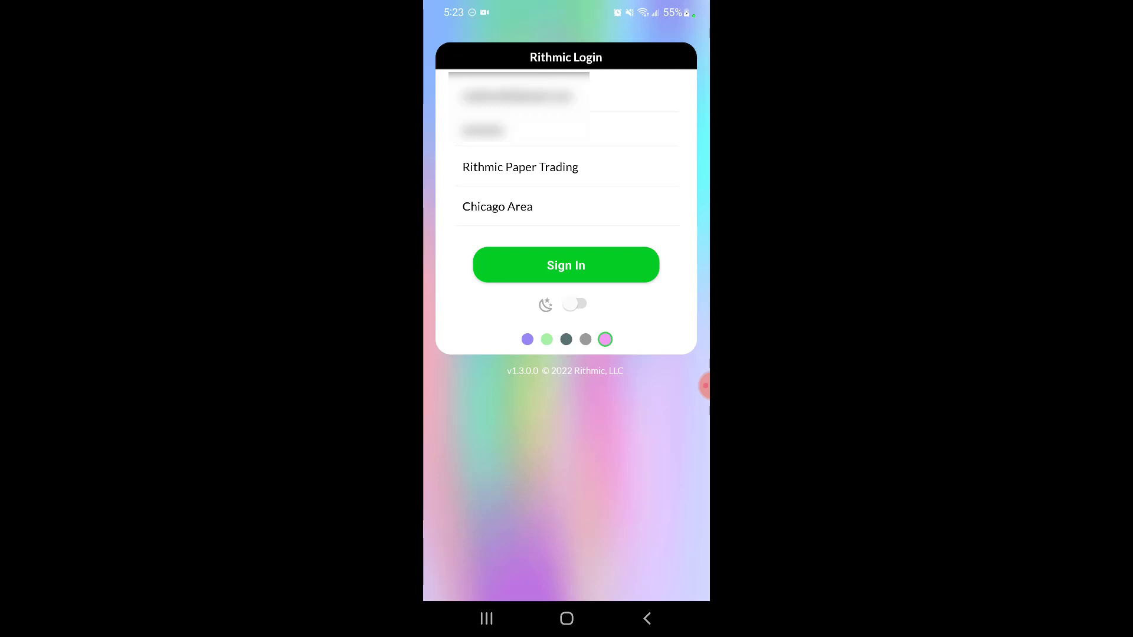
{"action": "left_click", "coordinate": [565, 265]}
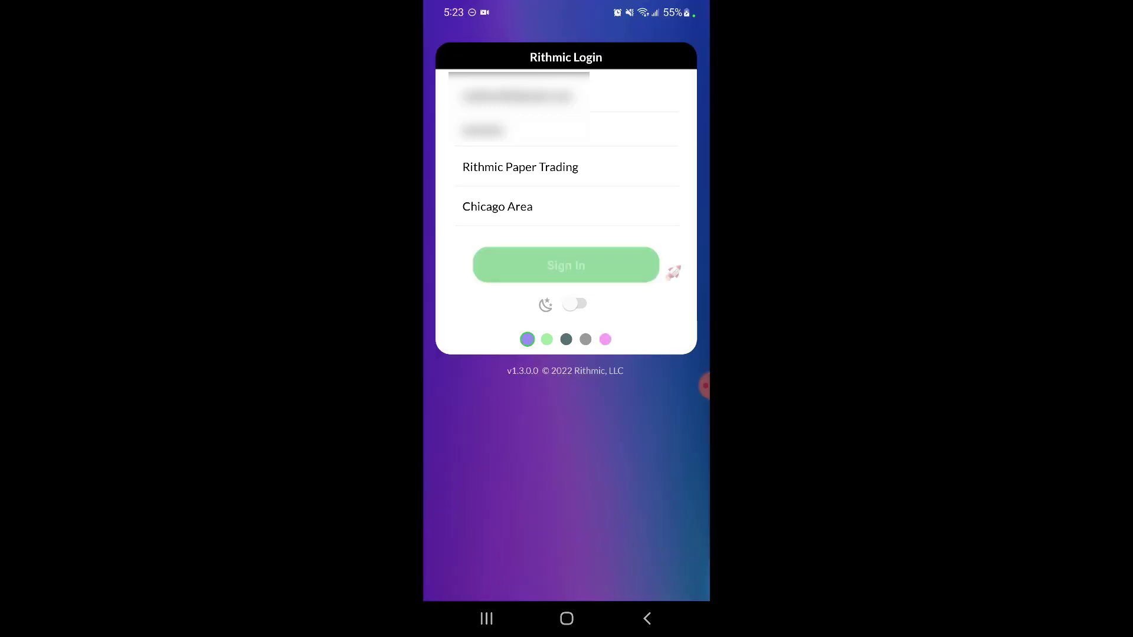
- Sign in to the paper trading account and open the side menu over the ES.CME quote panel
{"action": "left_click", "coordinate": [565, 265]}
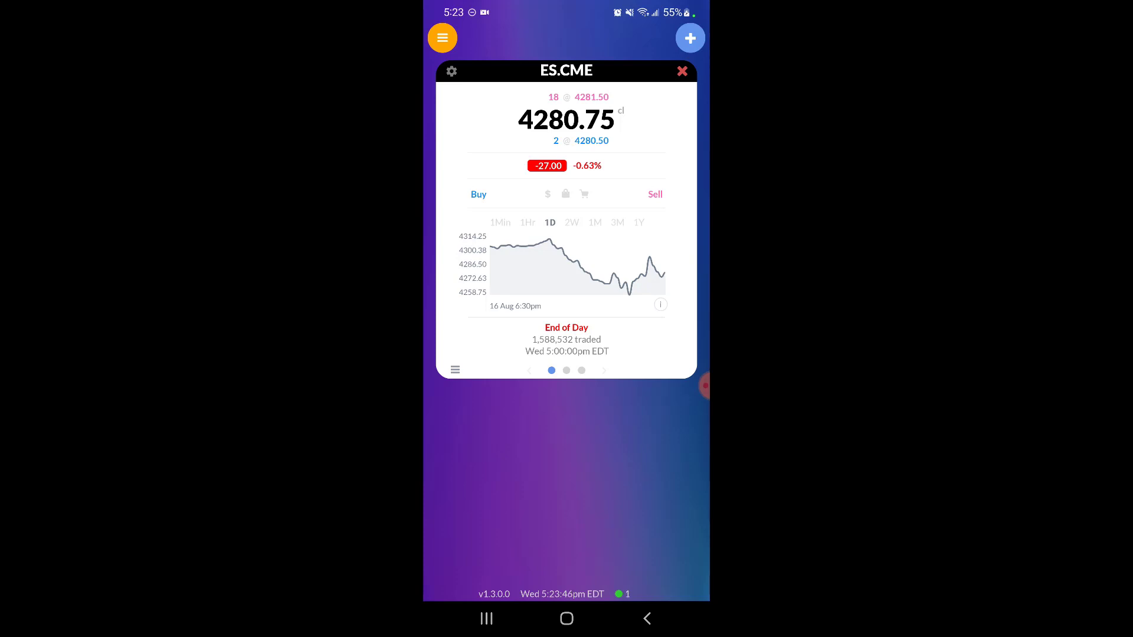
{"action": "left_click", "coordinate": [441, 38]}
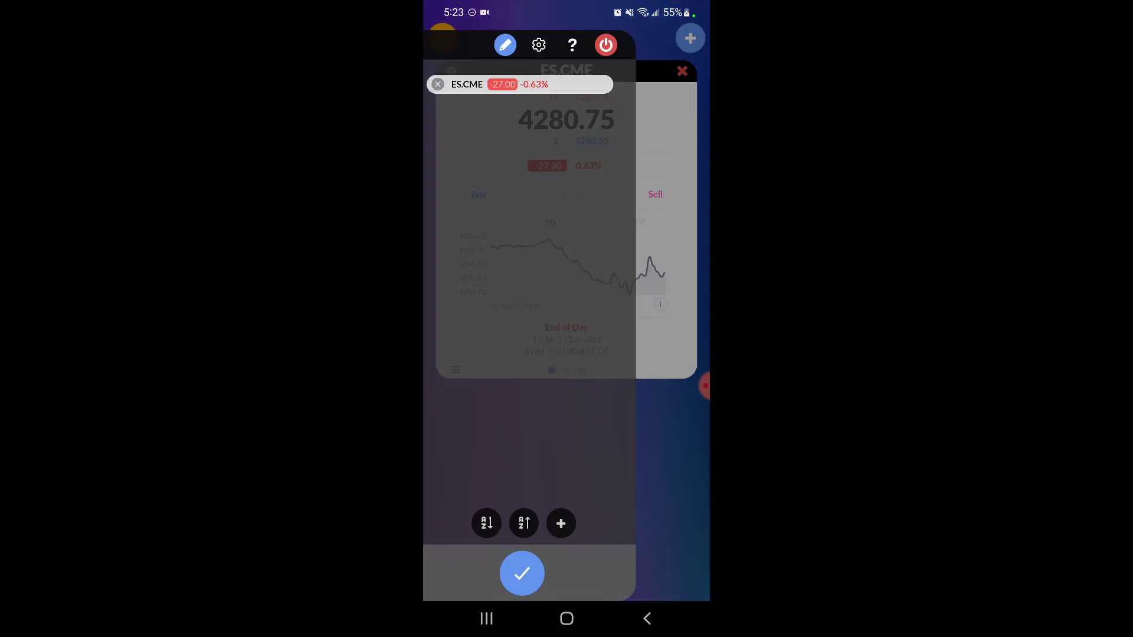
{"action": "left_click", "coordinate": [522, 574]}
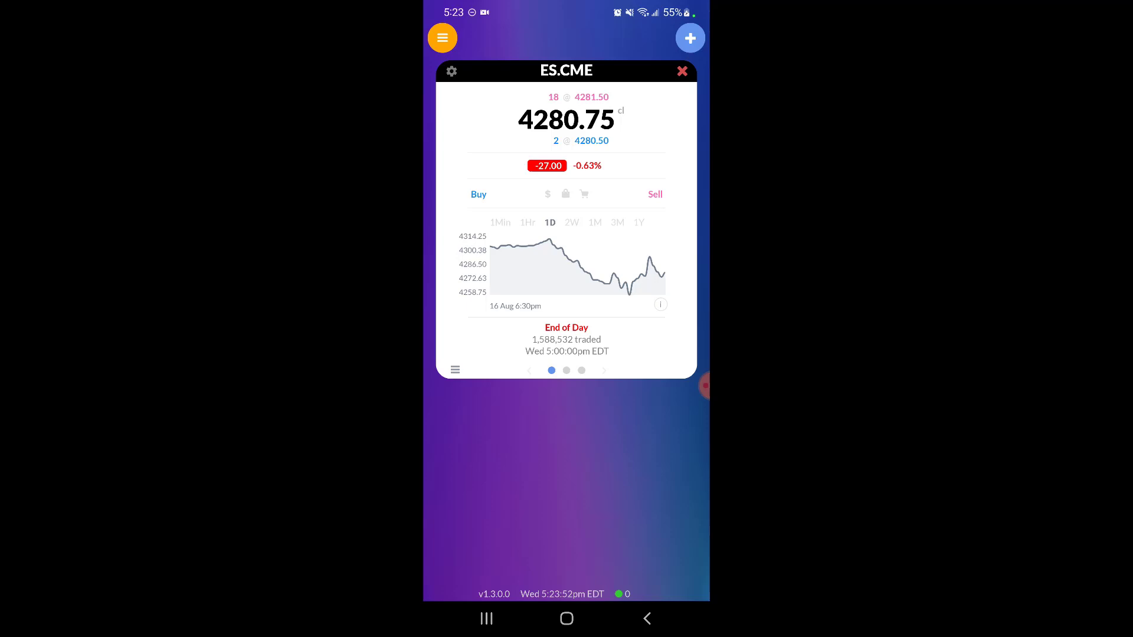
{"action": "left_click", "coordinate": [441, 38]}
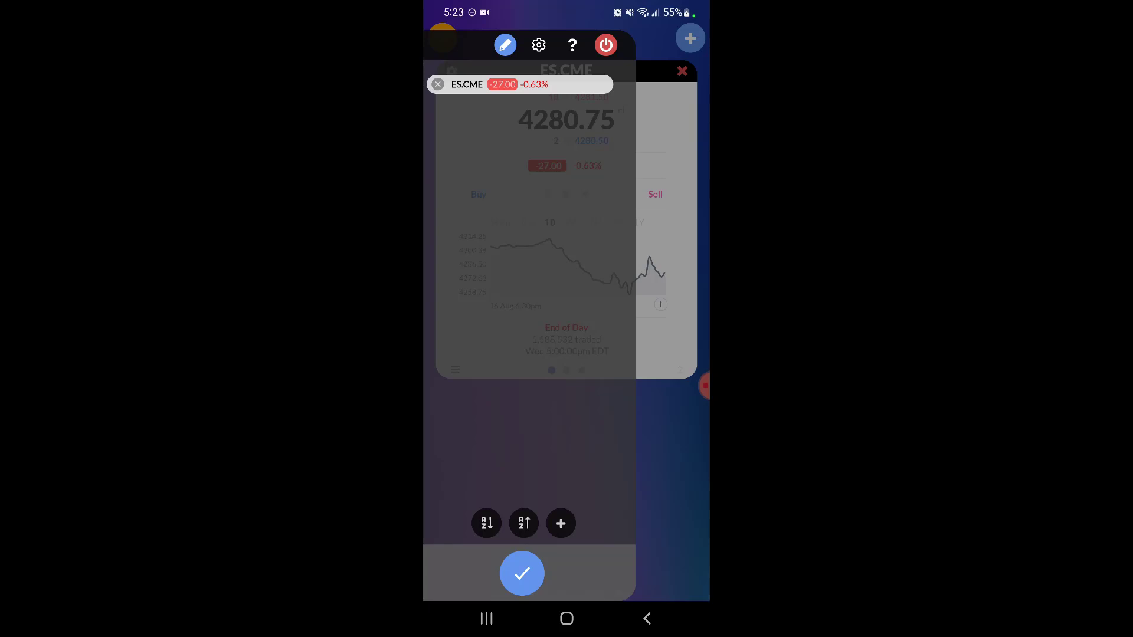
- In appearance settings, try green and grey backgrounds, then keep dark slate
{"action": "left_click", "coordinate": [538, 45]}
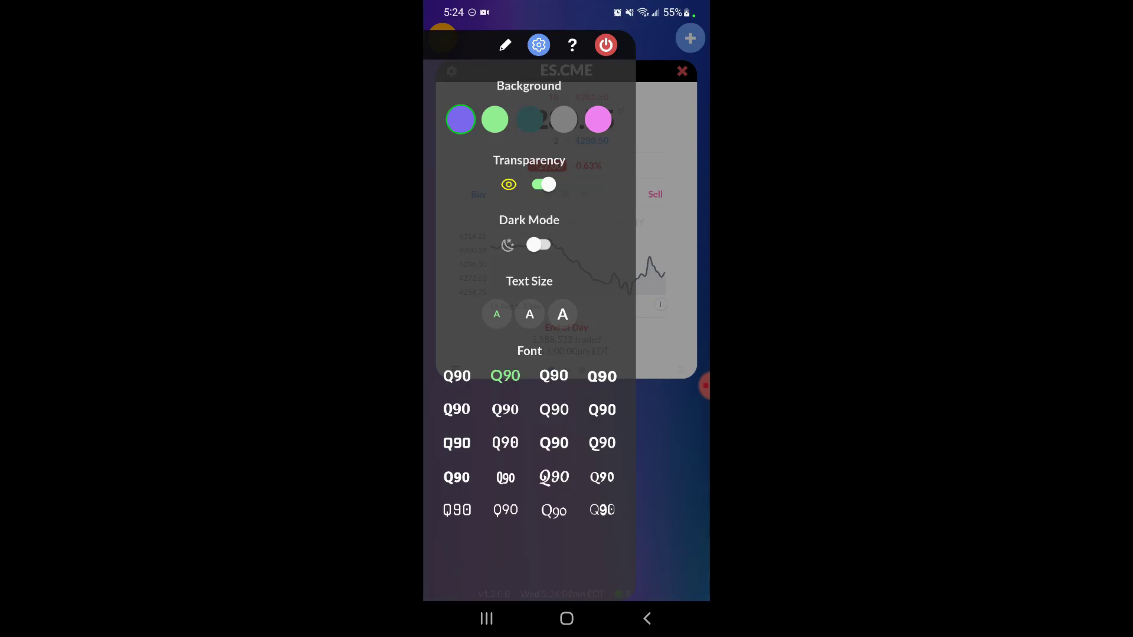
{"action": "left_click", "coordinate": [495, 120]}
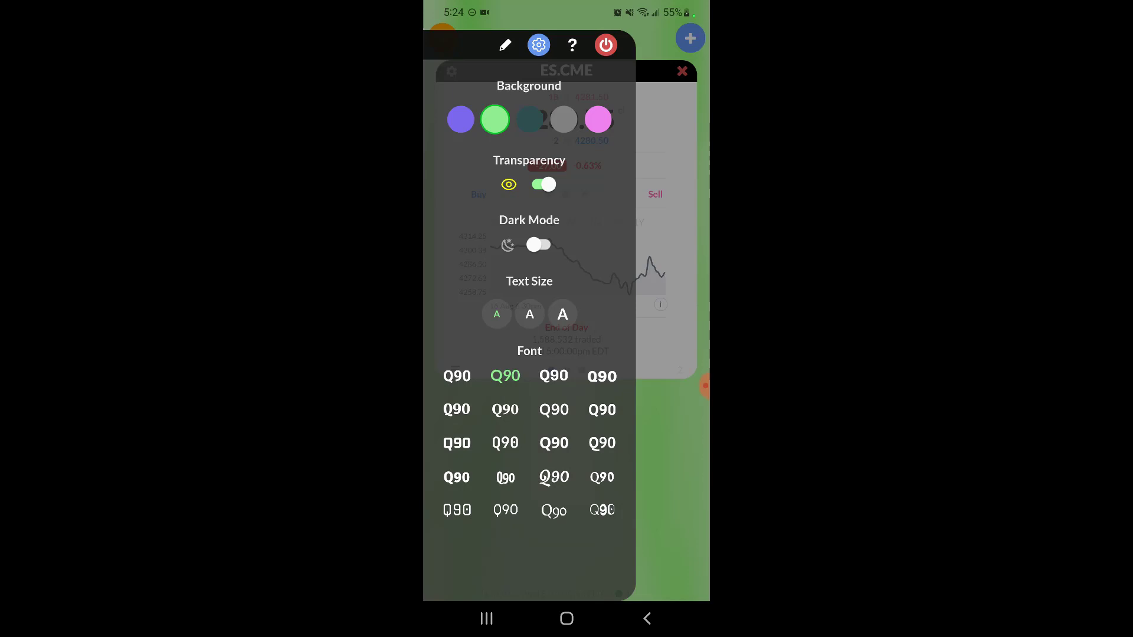
{"action": "left_click", "coordinate": [562, 119]}
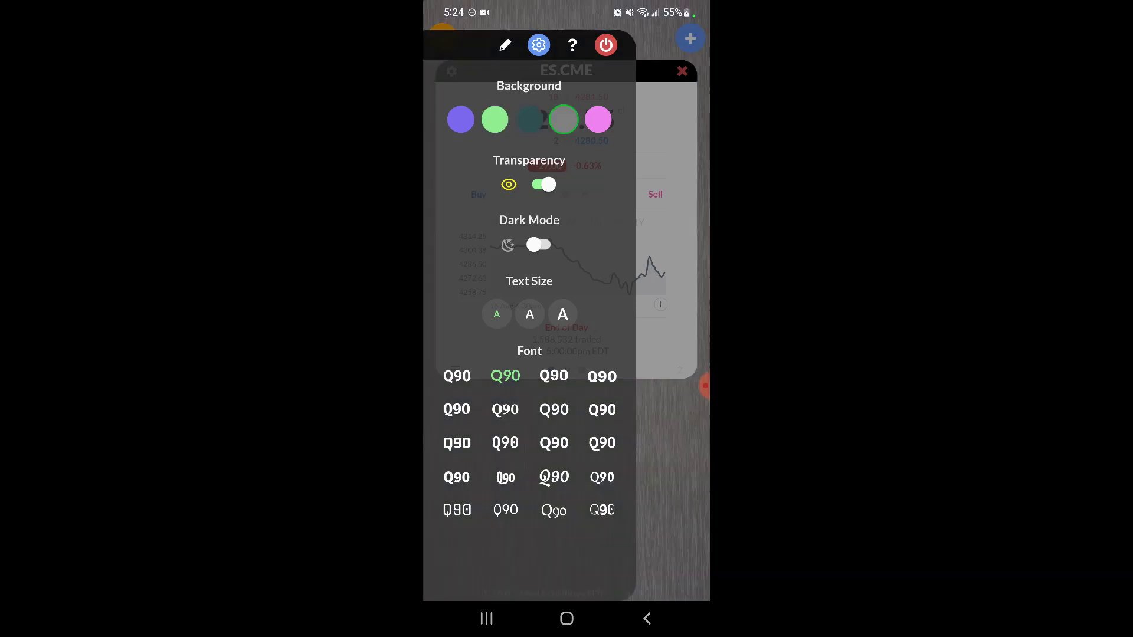
{"action": "left_click", "coordinate": [529, 120]}
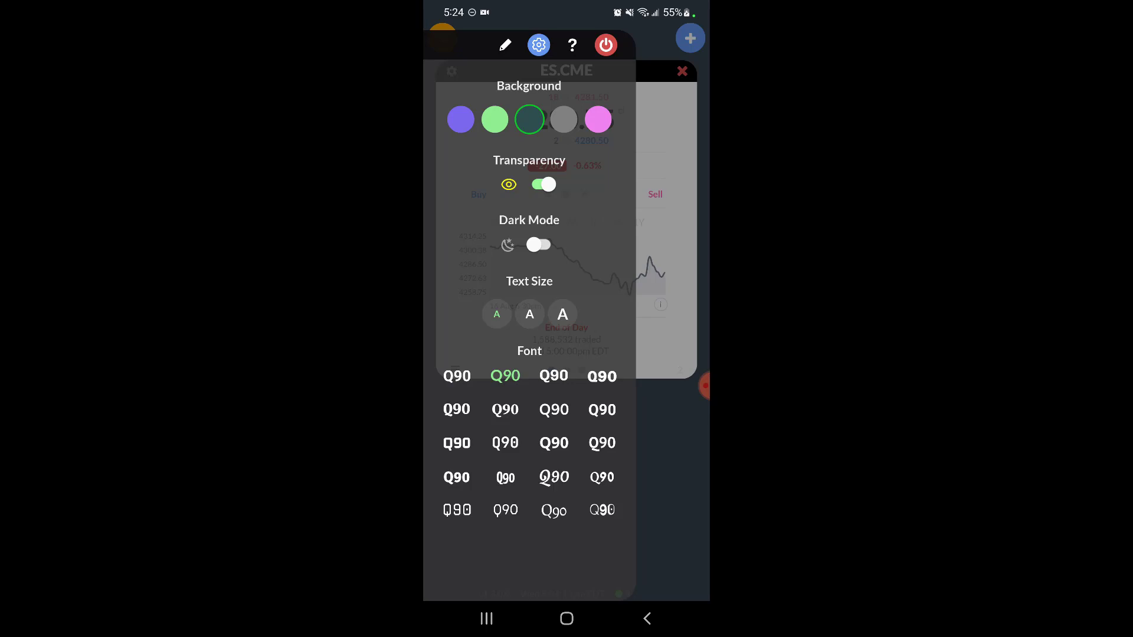
- Toggle panel transparency, turn on dark mode, and bring up the instrument list editor with ES.CME
{"action": "left_click", "coordinate": [538, 184]}
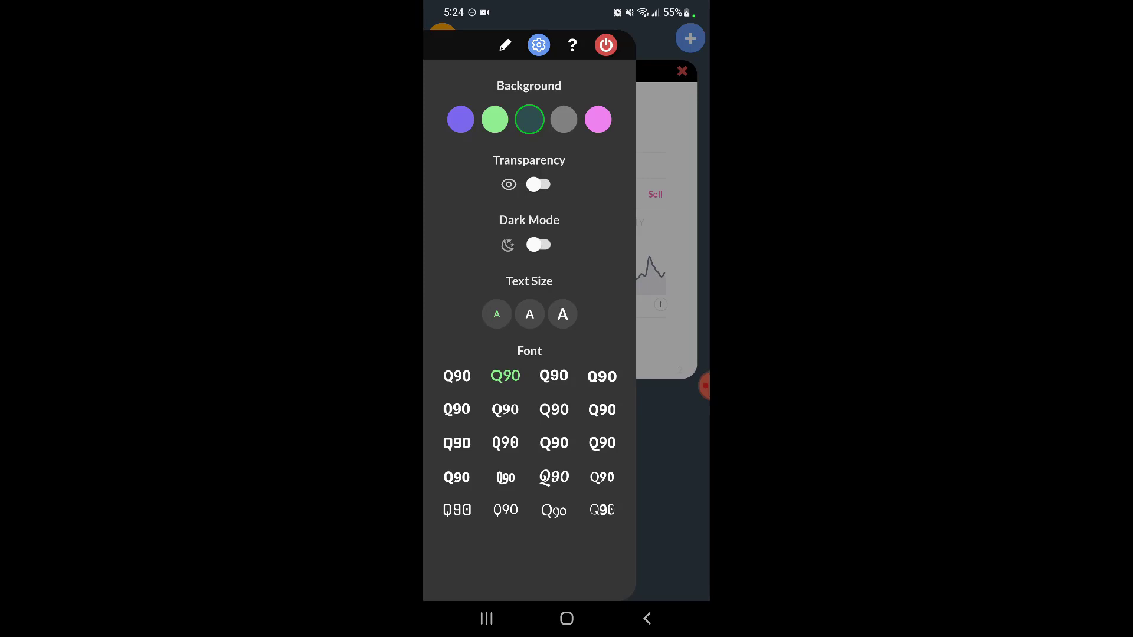
{"action": "left_click", "coordinate": [538, 184]}
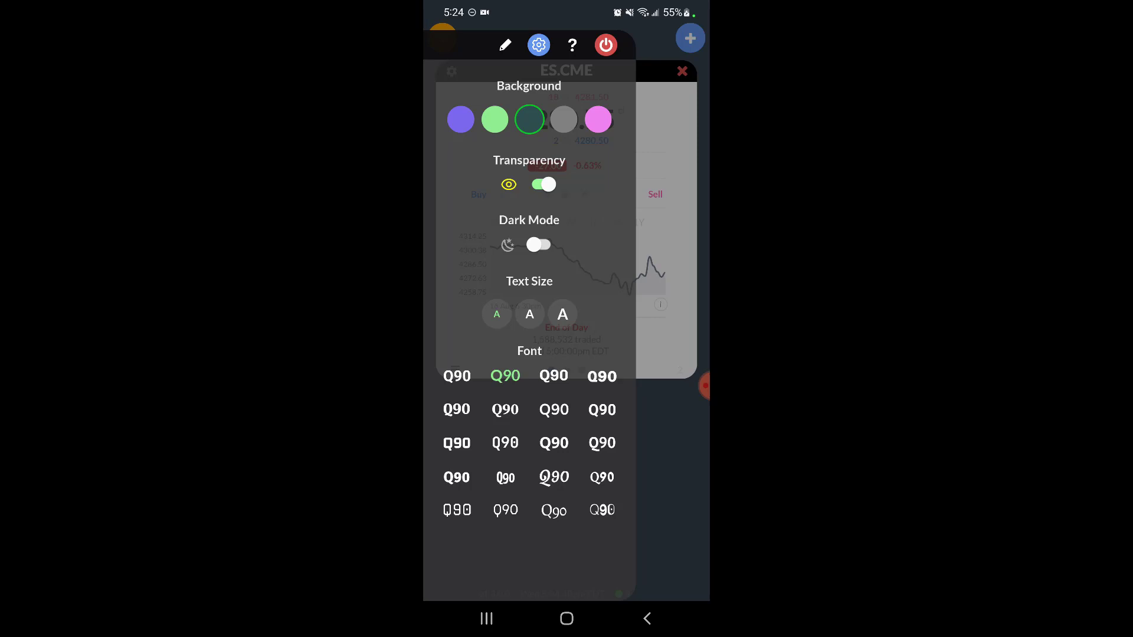
{"action": "left_click", "coordinate": [543, 244]}
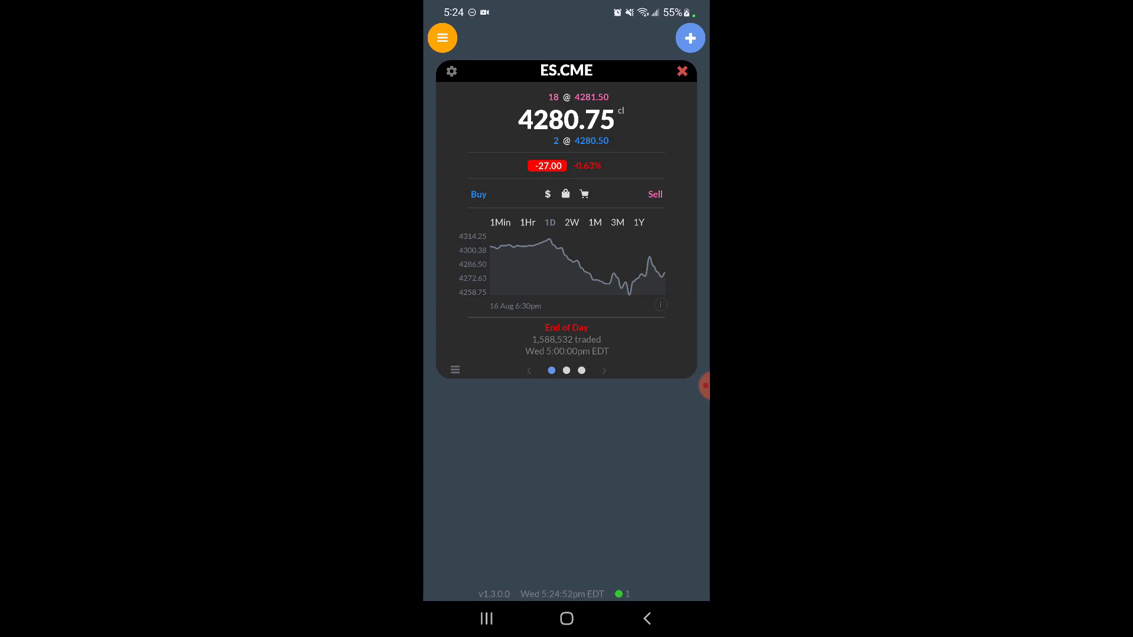
{"action": "left_click", "coordinate": [441, 38]}
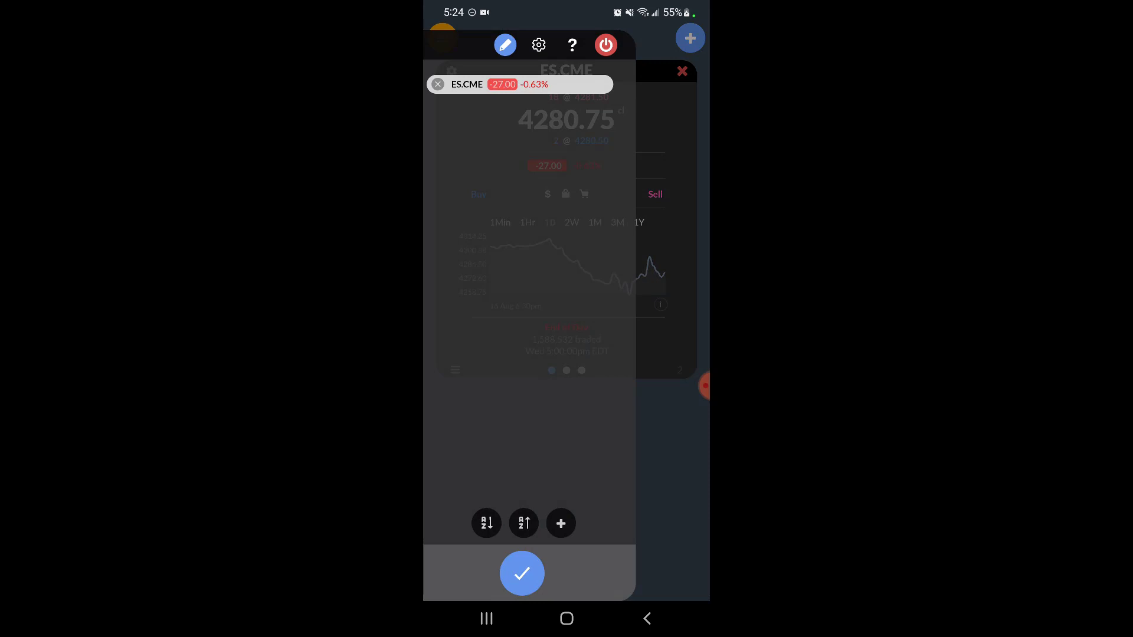
- In appearance settings, step the app text from medium to the largest size
{"action": "left_click", "coordinate": [537, 45]}
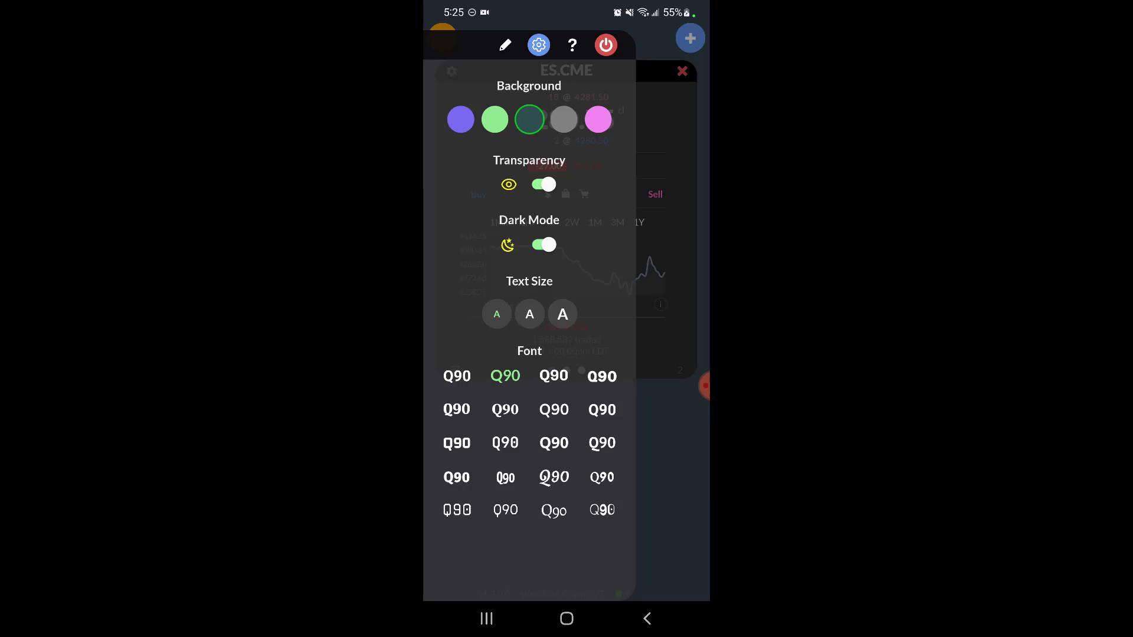
{"action": "left_click", "coordinate": [529, 314]}
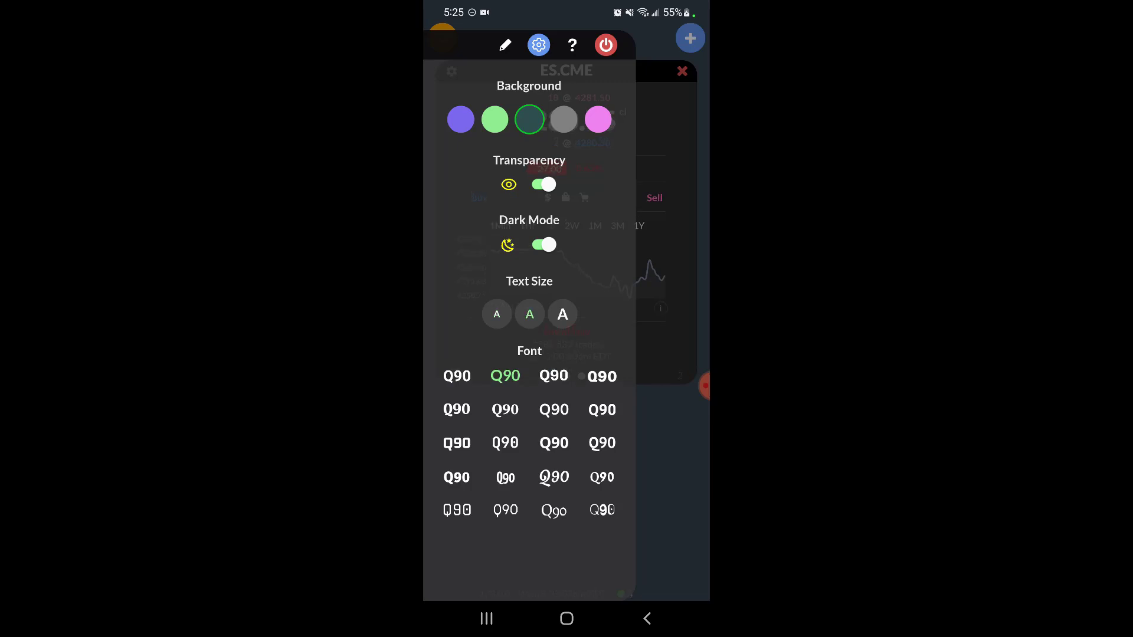
{"action": "left_click", "coordinate": [562, 314]}
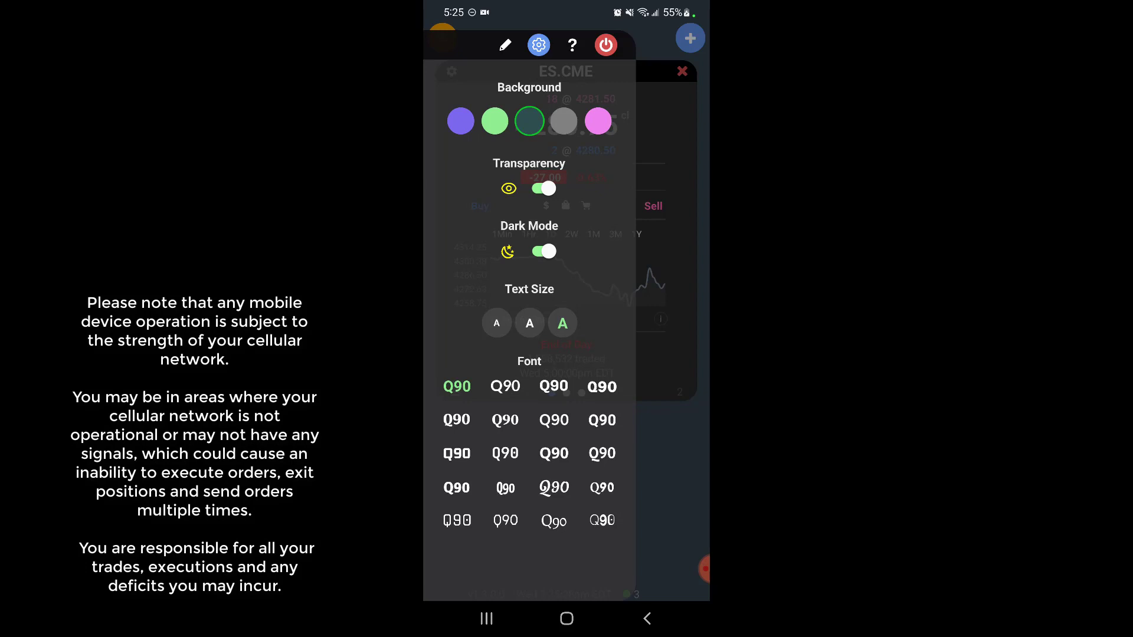
- Dismiss the appearance settings to see the ES.CME quote card with its new look
{"action": "left_click", "coordinate": [554, 488]}
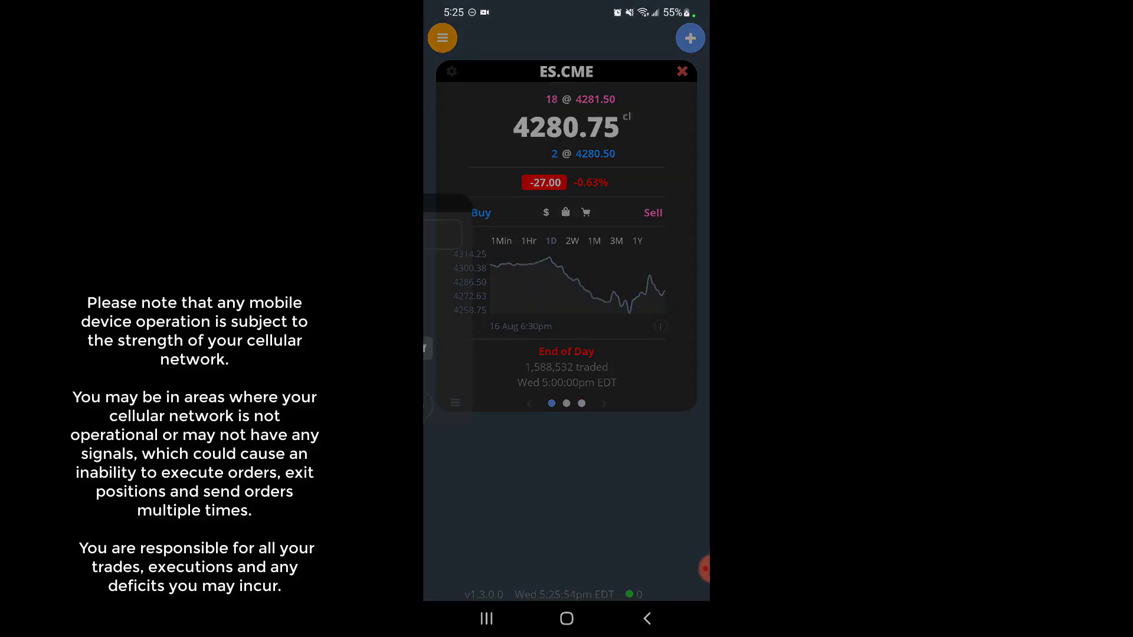
- In the ES.CME panel settings, leave Confirm Actions off and raise the order quantity to 11
{"action": "left_click", "coordinate": [451, 71]}
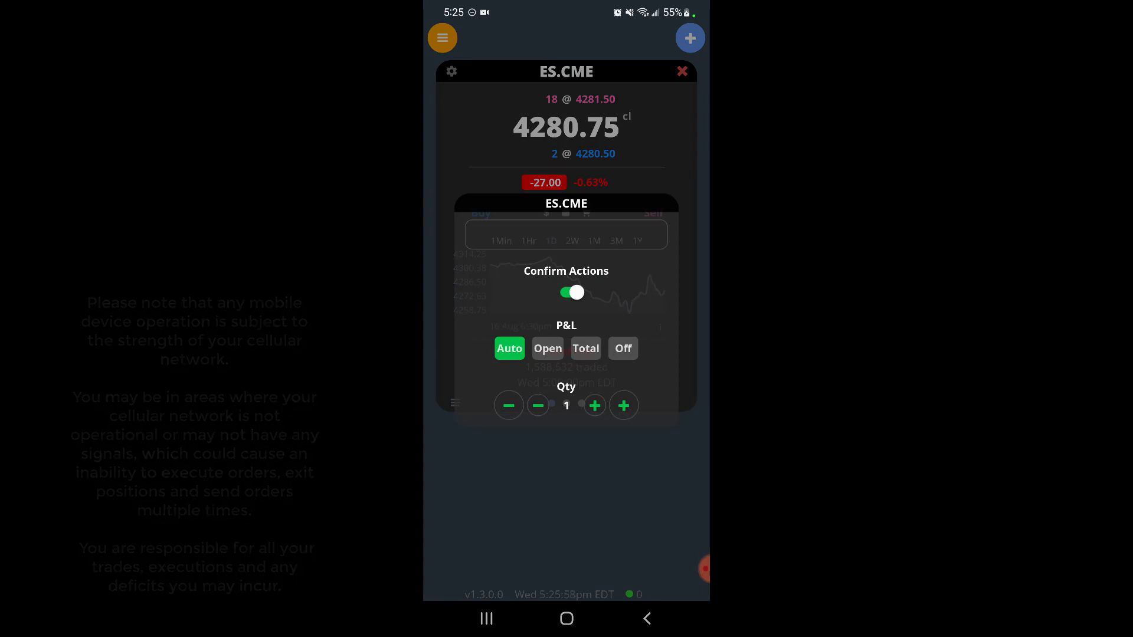
{"action": "left_click", "coordinate": [566, 292]}
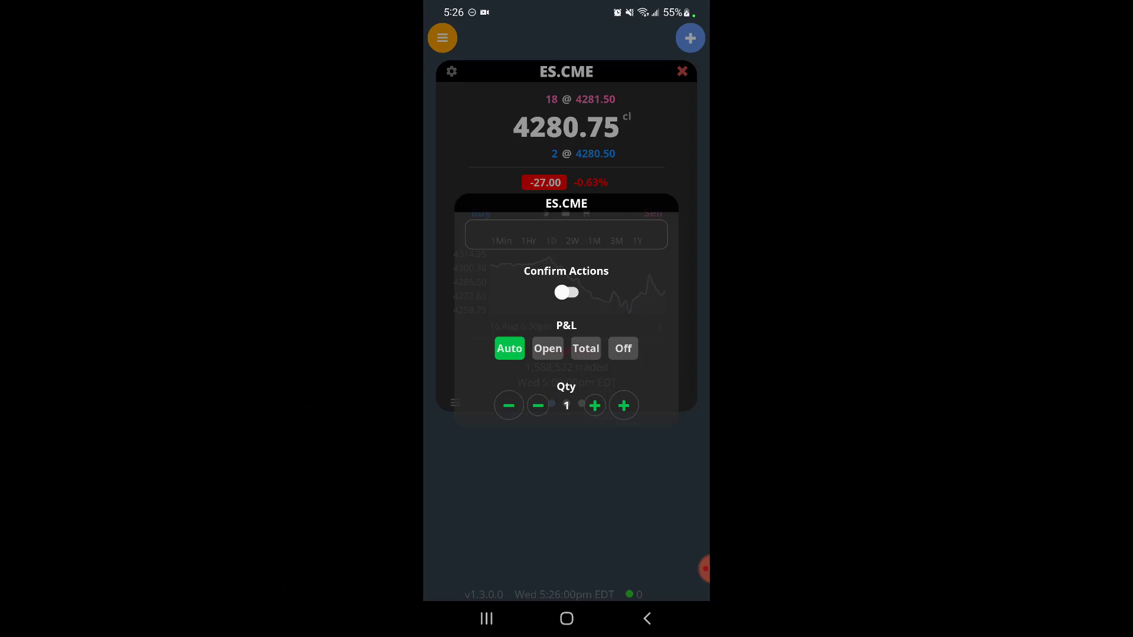
{"action": "left_click", "coordinate": [565, 293]}
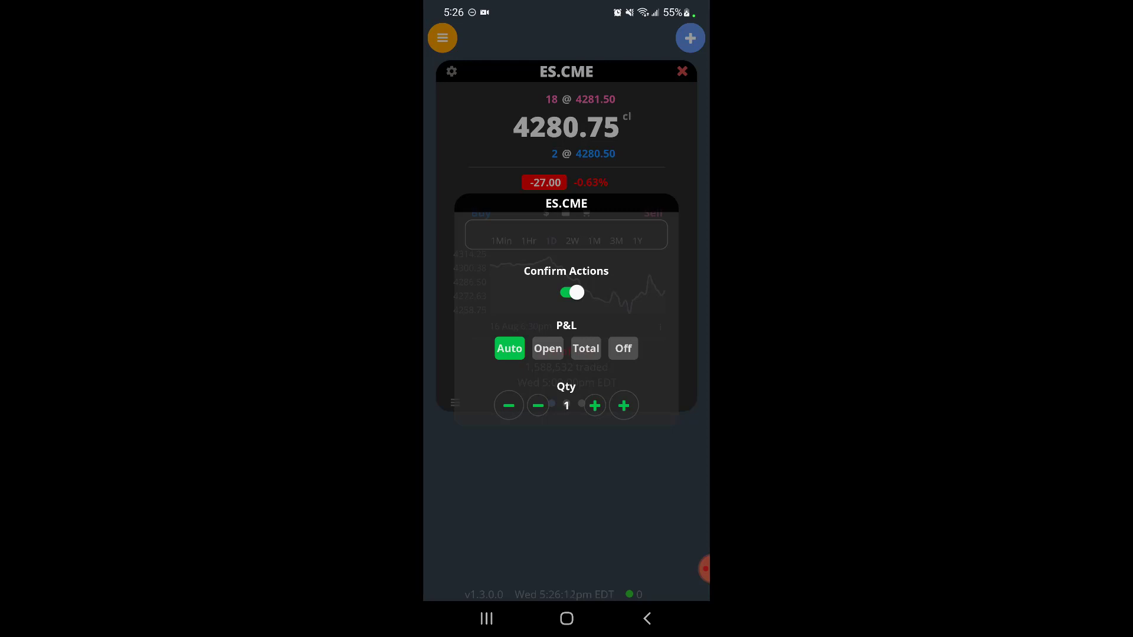
{"action": "left_click", "coordinate": [565, 292]}
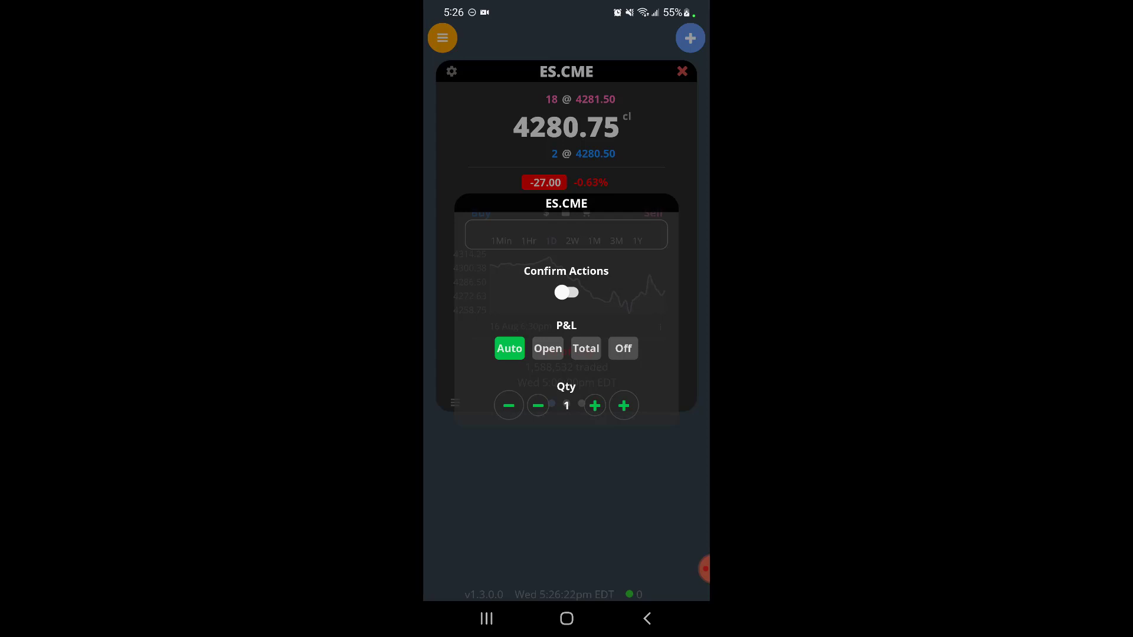
{"action": "left_click", "coordinate": [566, 293]}
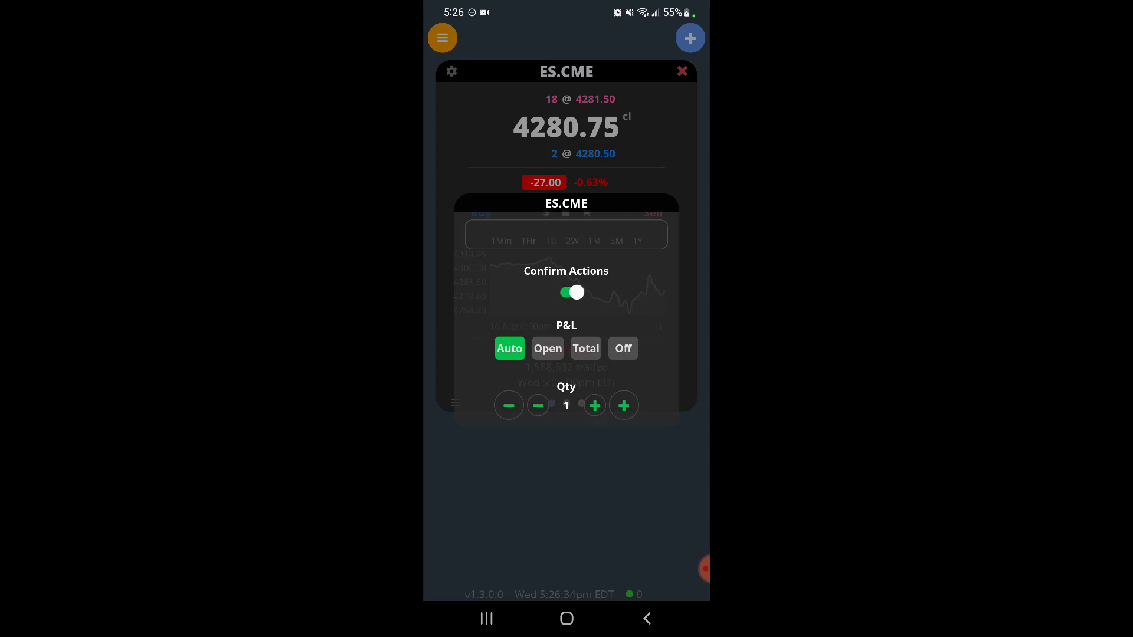
{"action": "left_click", "coordinate": [566, 292]}
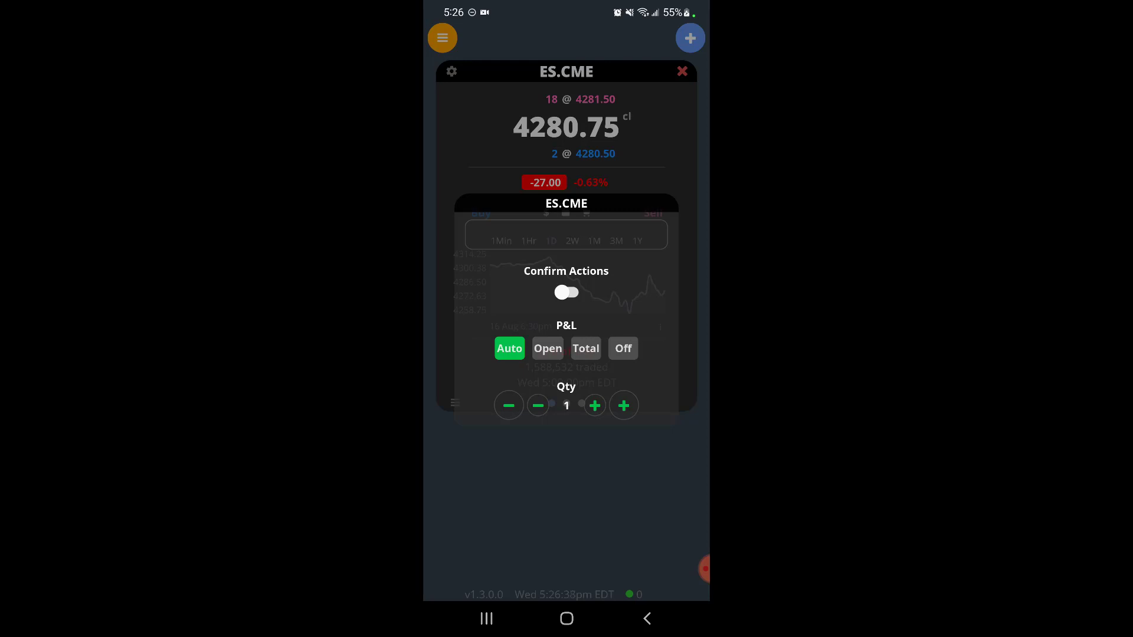
{"action": "left_click", "coordinate": [623, 405]}
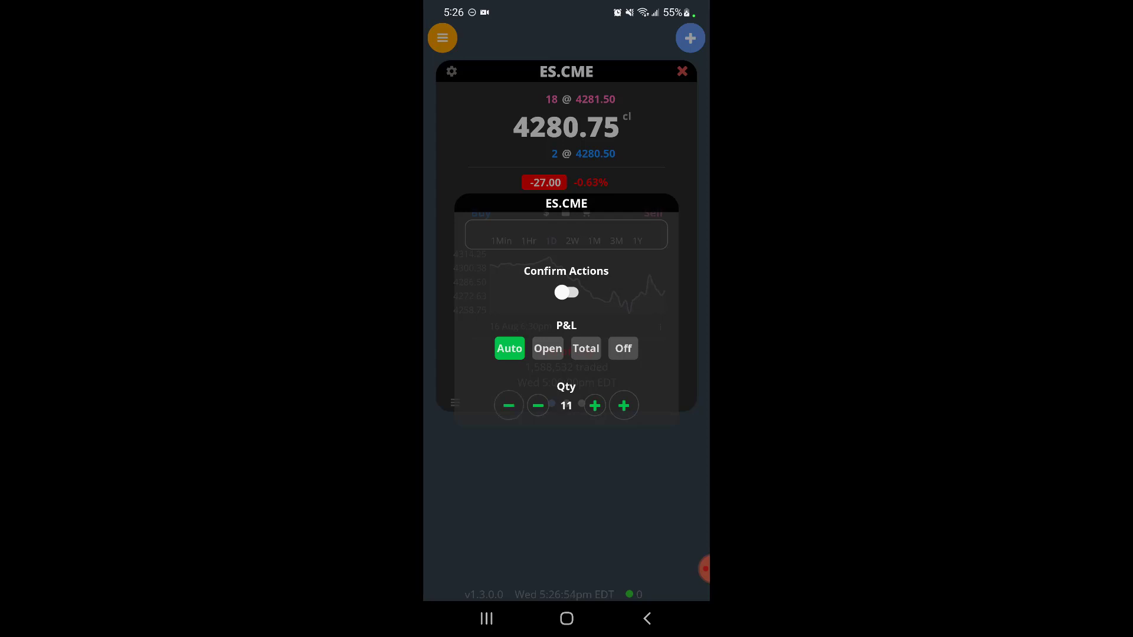
- Switch the ES.CME panel's P&L display to Open
{"action": "left_click", "coordinate": [546, 346]}
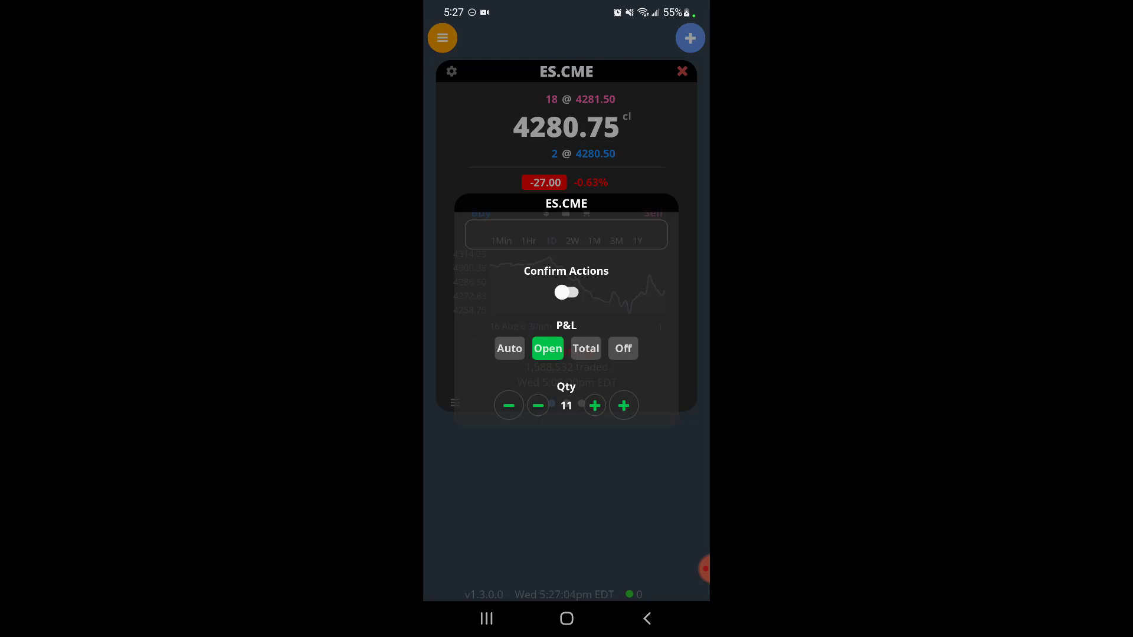
{"action": "left_click", "coordinate": [585, 349]}
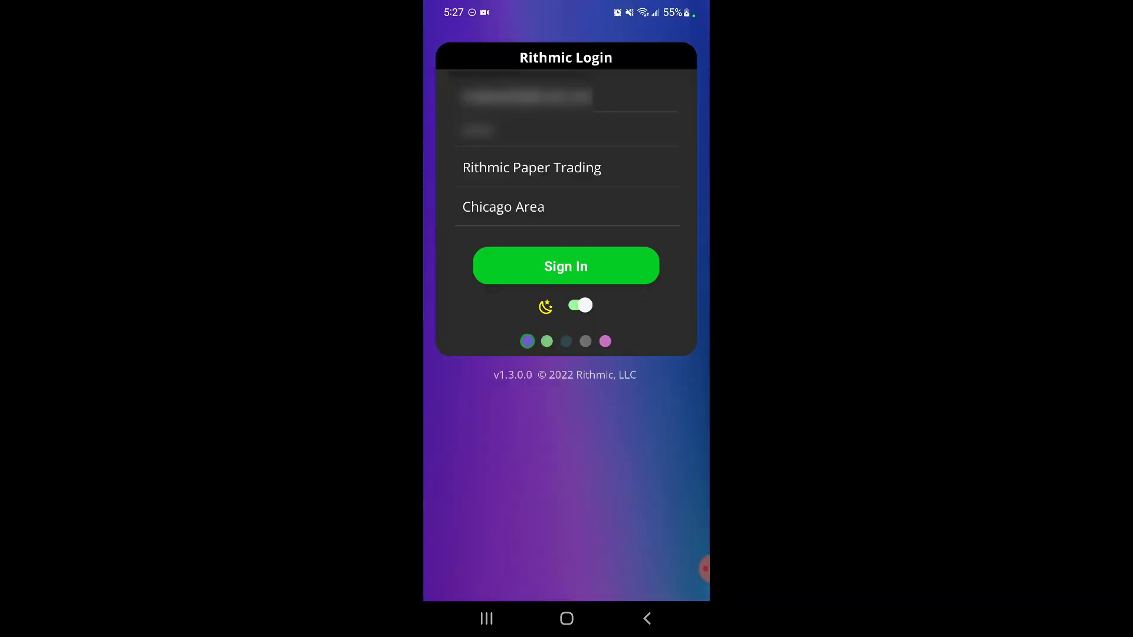
- Change the login screen background from purple to pastel pink
{"action": "left_click", "coordinate": [605, 341]}
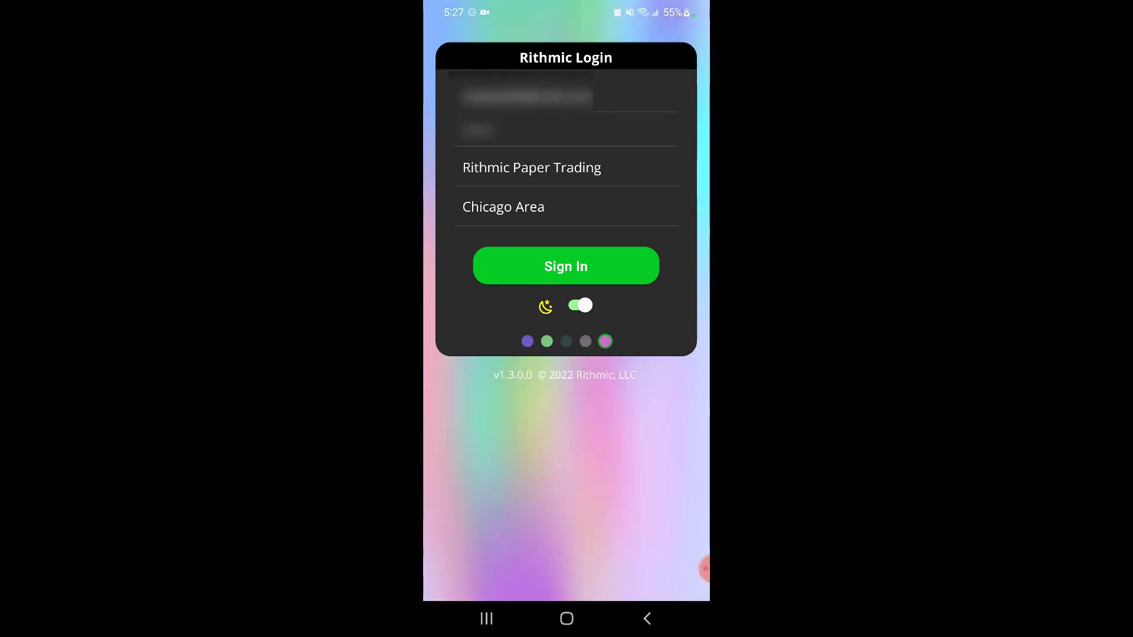